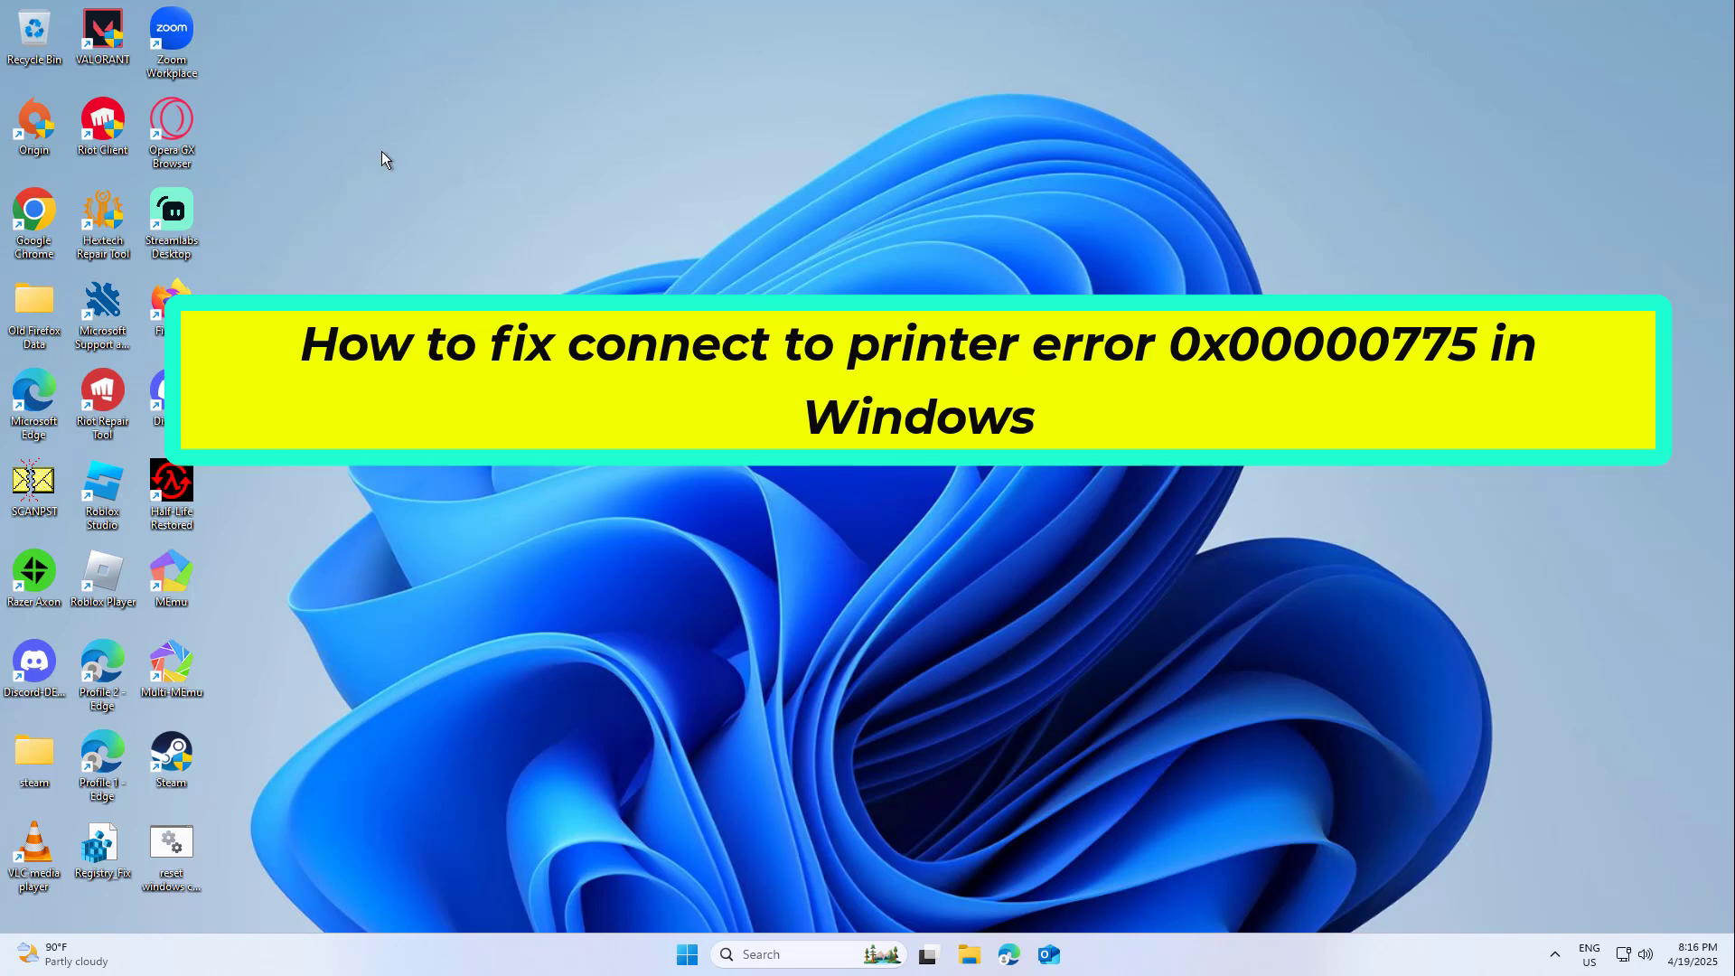
mouse_move(399, 64)
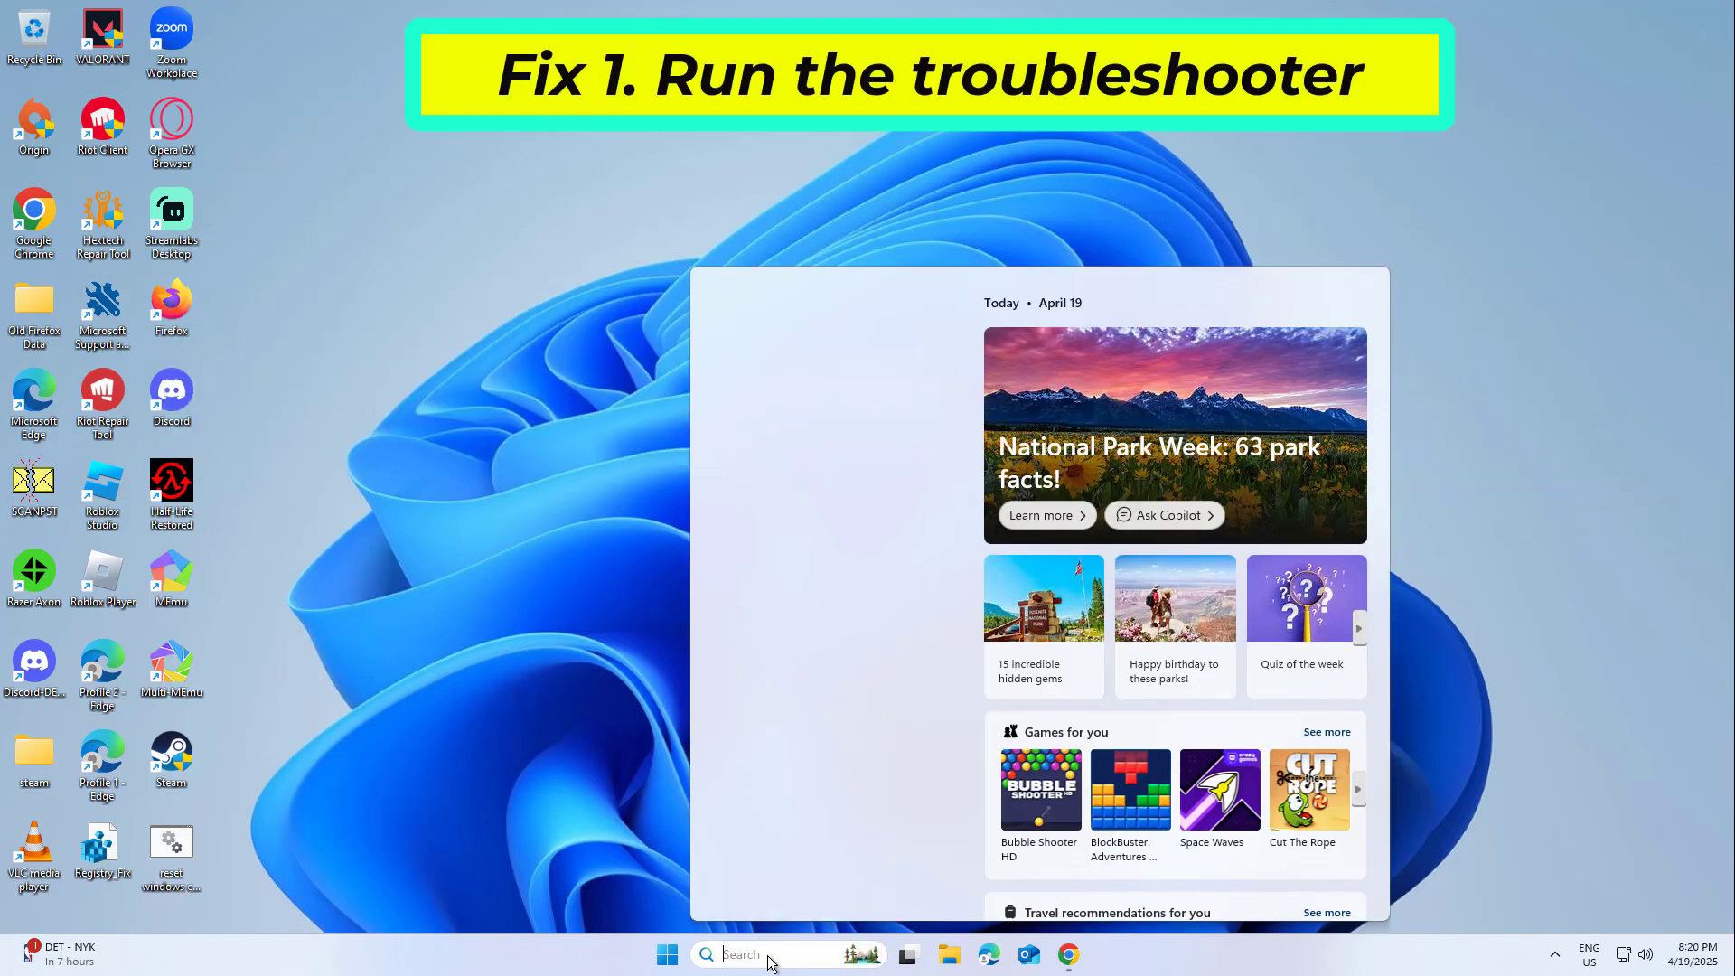
Search 'fix wi' and launch the 'Find and fix problems with printing' troubleshooter.
type("fix wi")
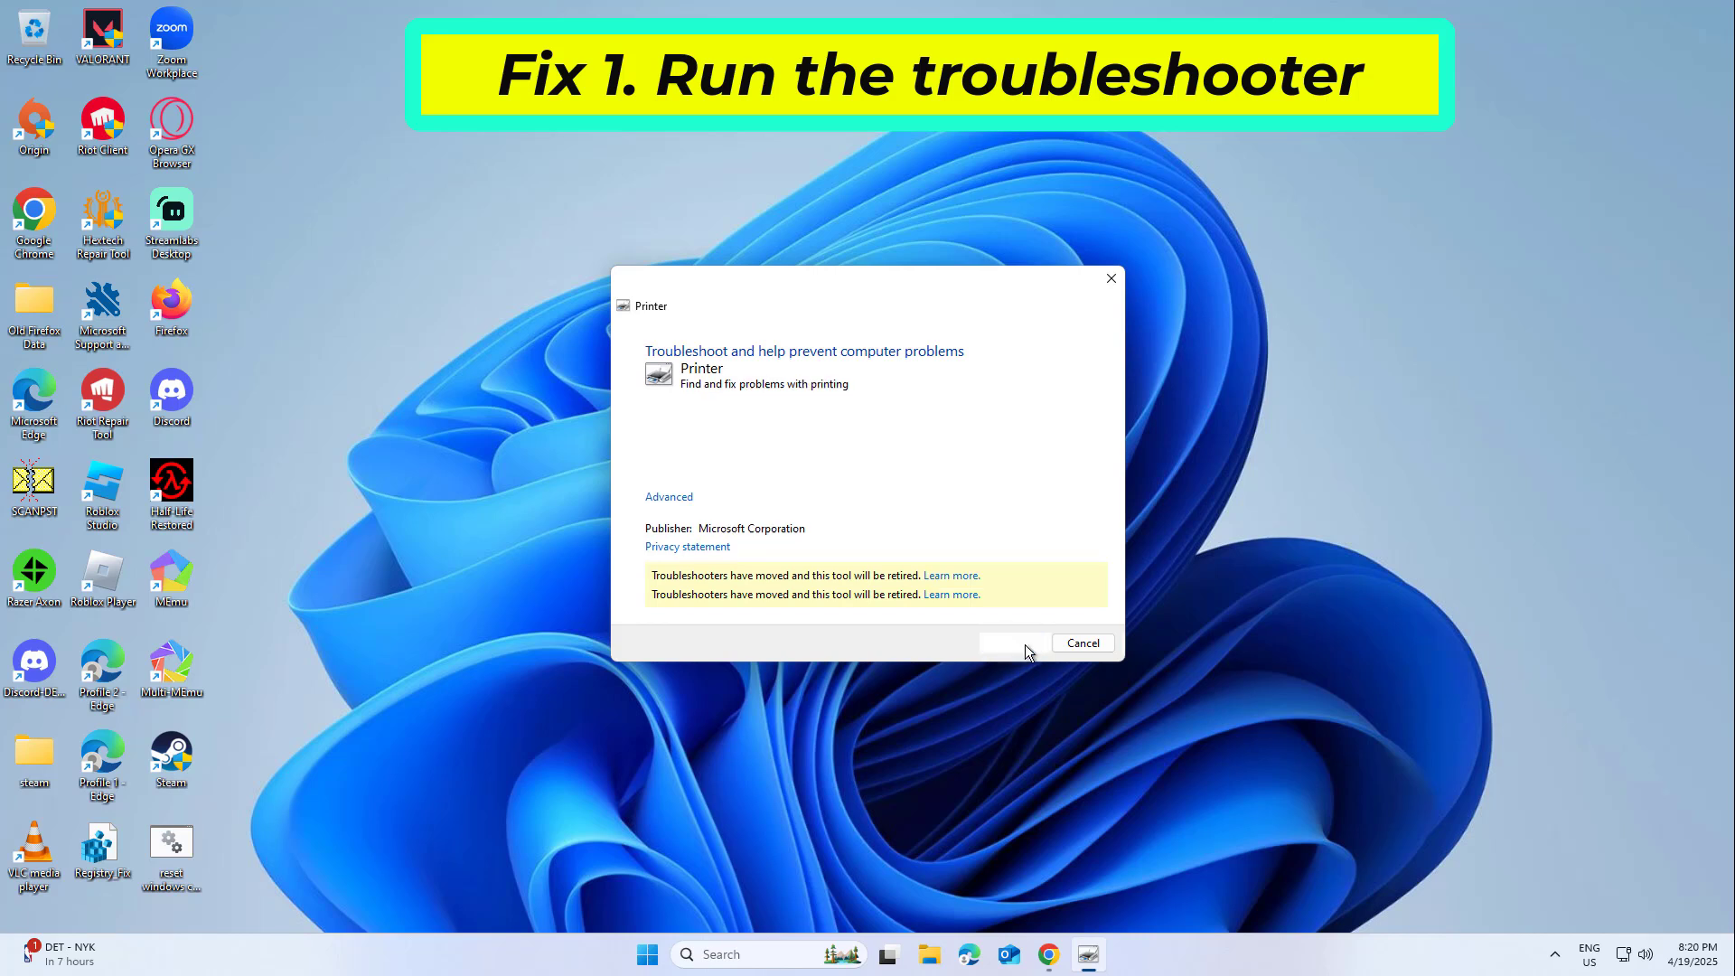
Start the troubleshooter scan for printing and Spooler service errors.
left_click(1012, 643)
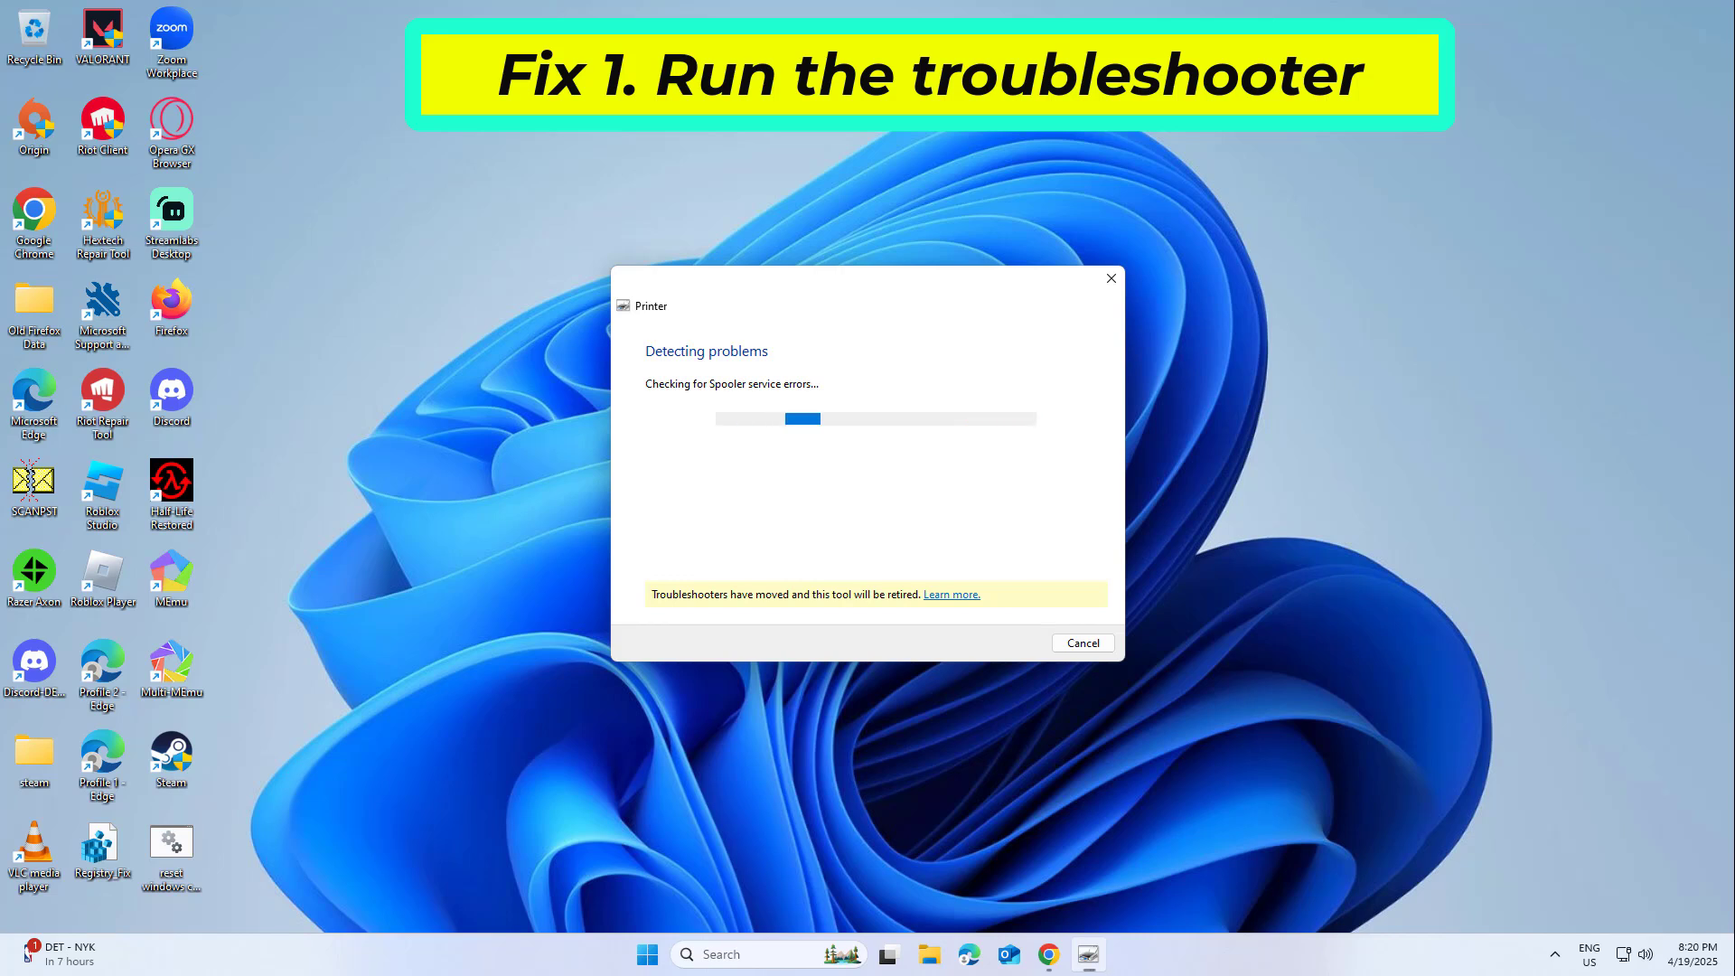
mouse_move(465, 169)
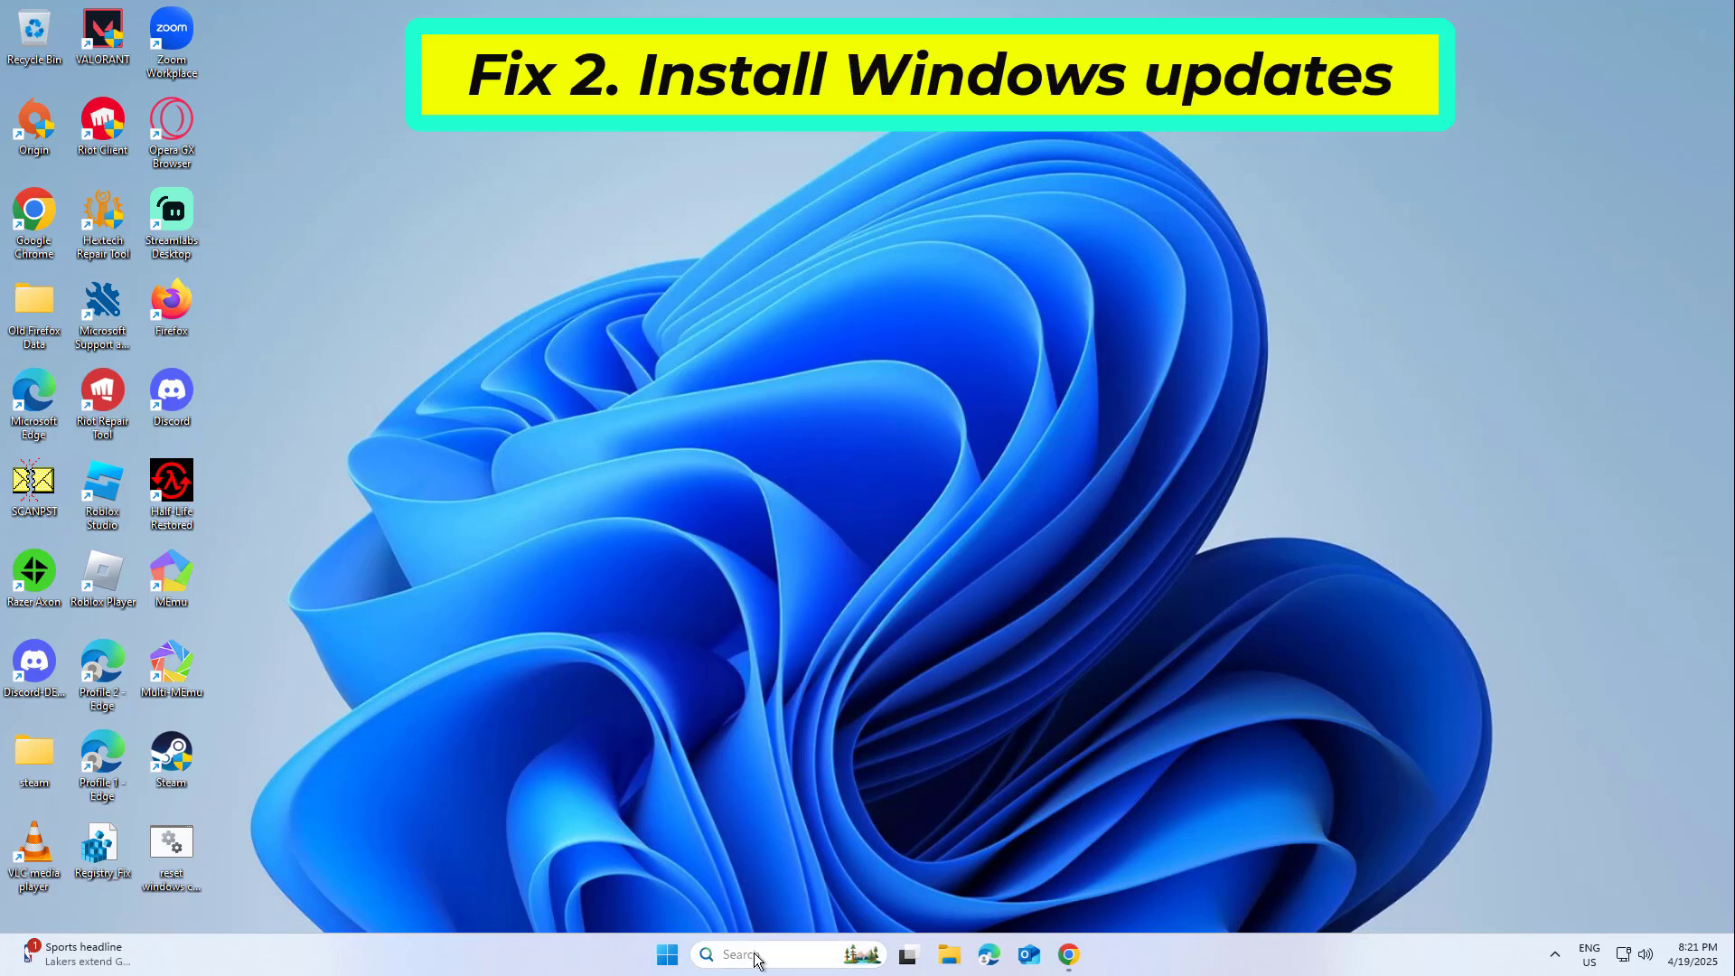
Search 'upd' to reach Check for updates, where updates are paused until 4/24/2025.
type("upd")
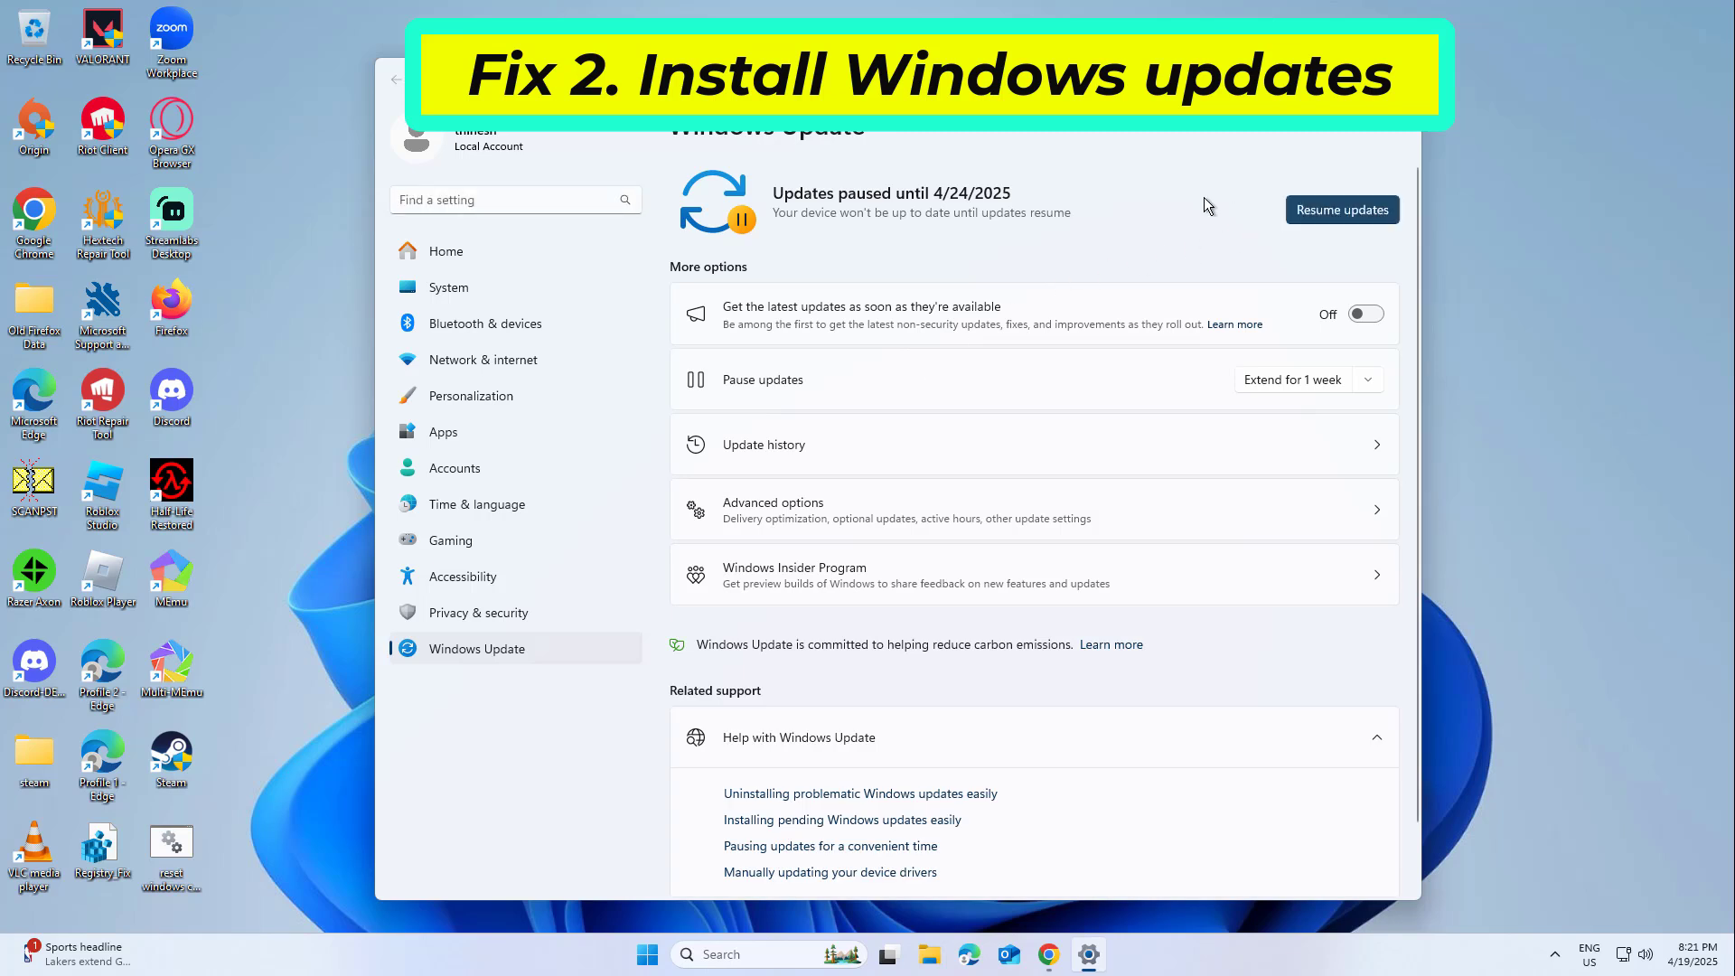
Resume updates so the 2025-04 cumulative update for Windows 11 downloads.
left_click(1343, 209)
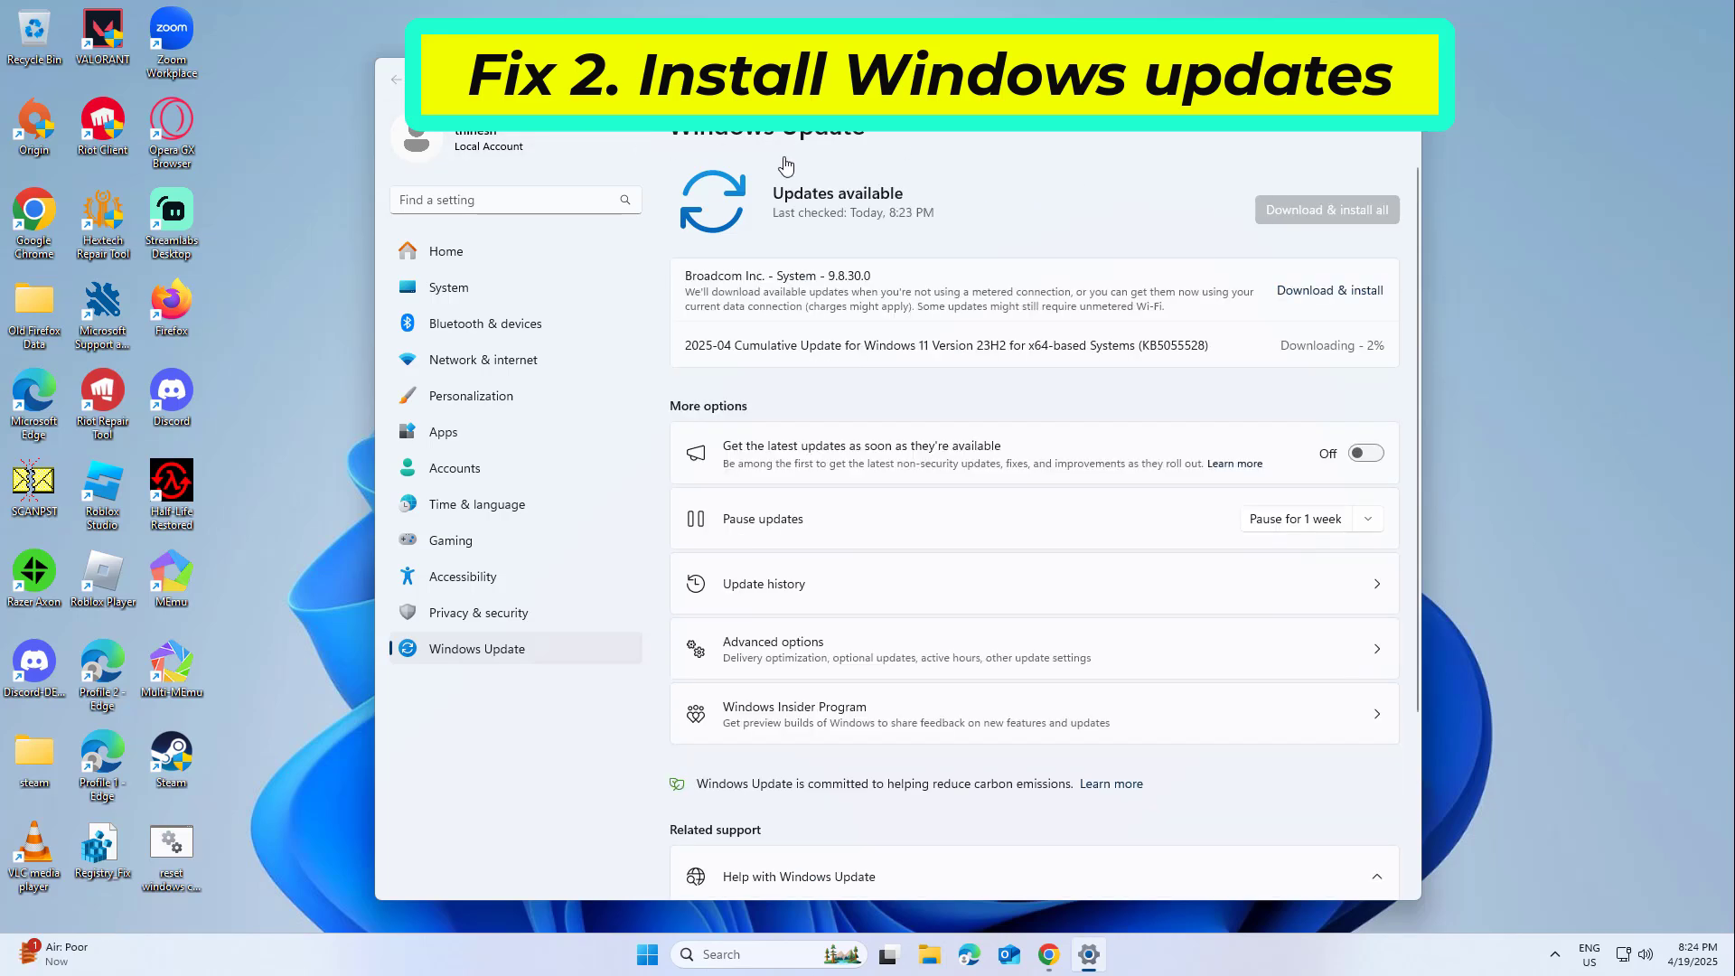
mouse_move(1024, 190)
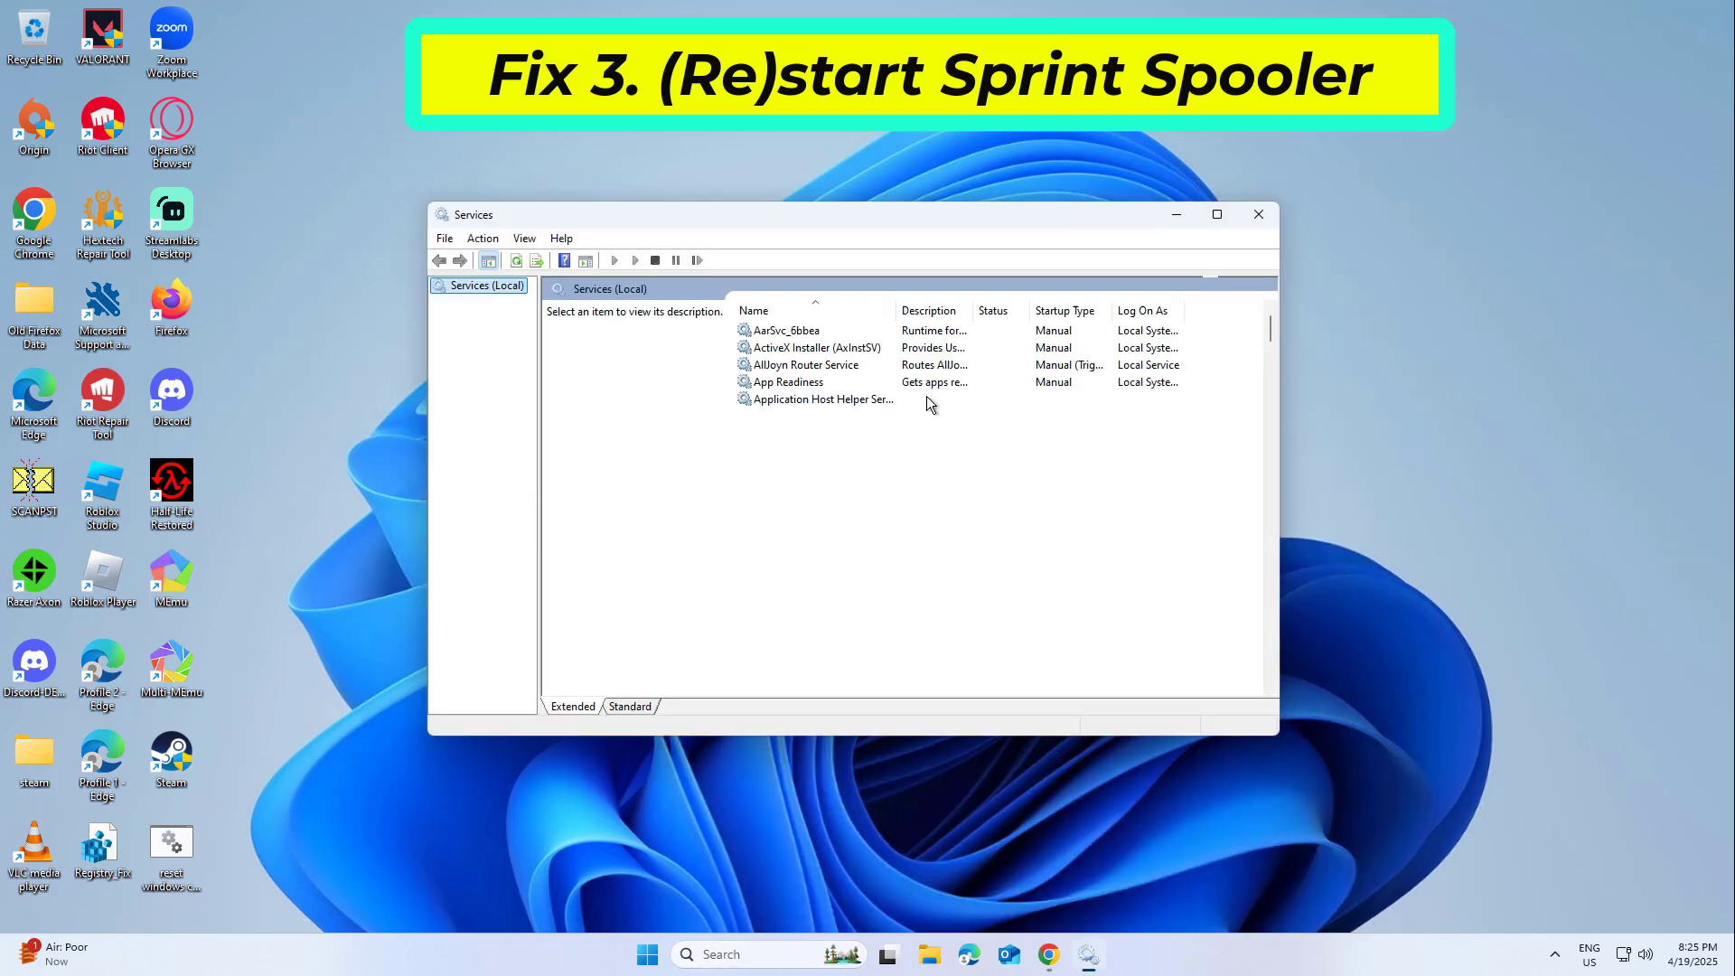
Review Print Spooler's properties, keeping startup type Automatic, and close them unchanged.
left_click(829, 519)
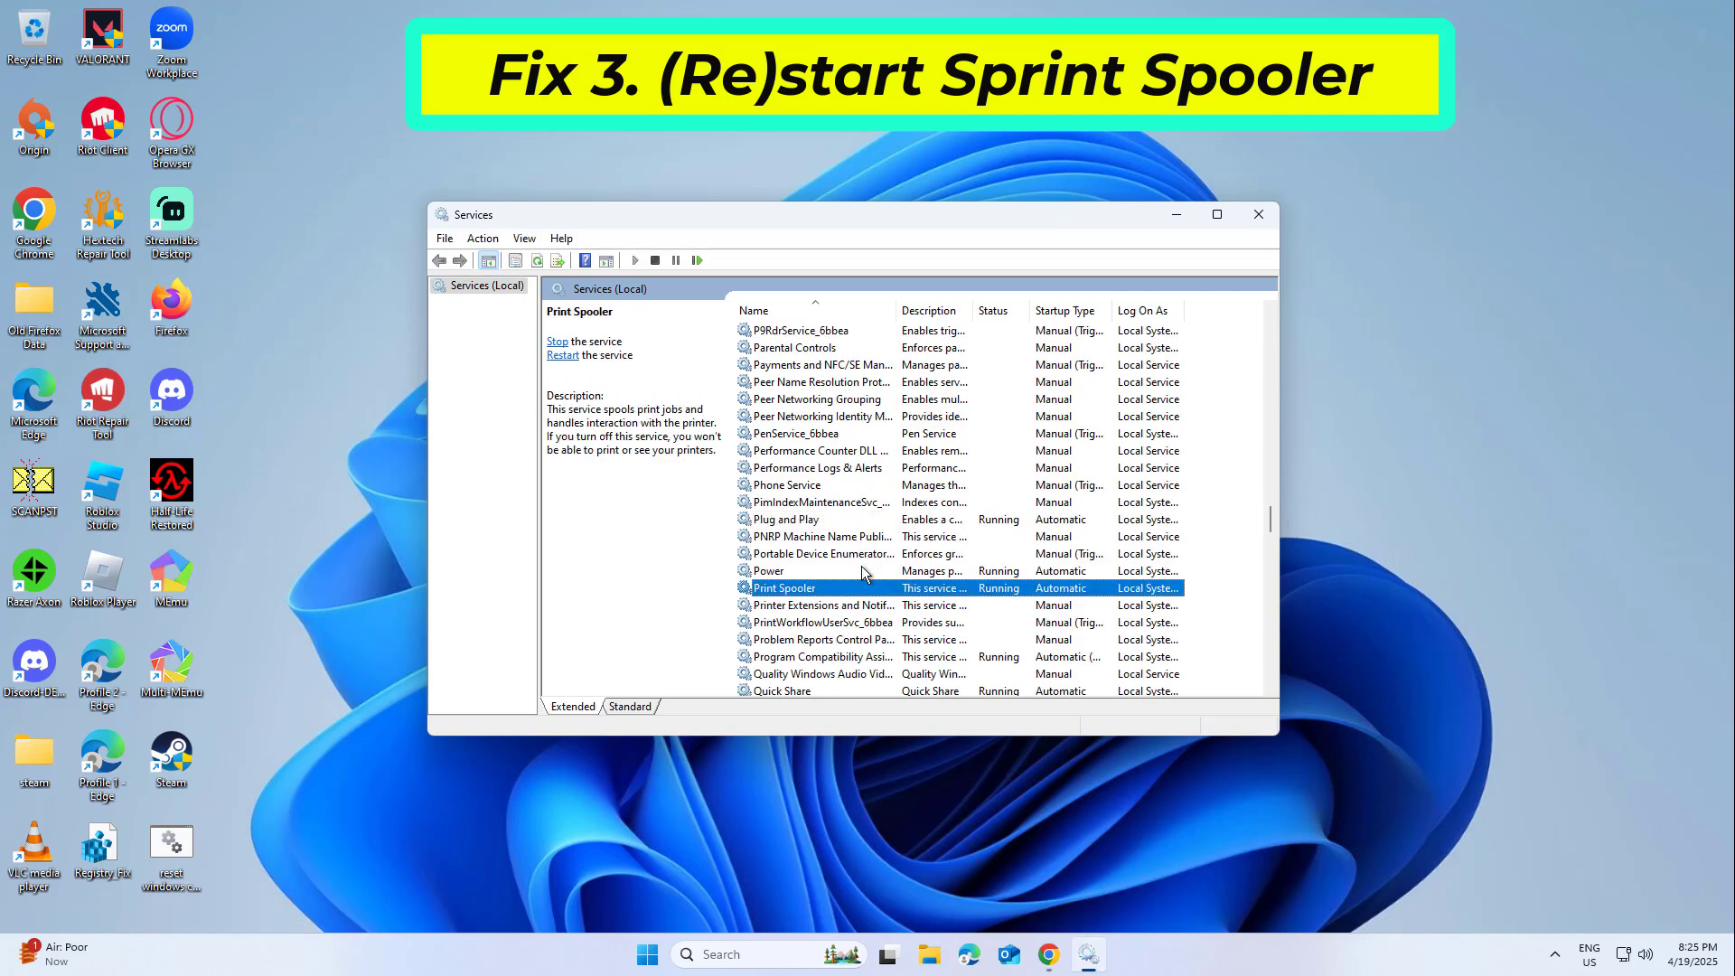
right_click(785, 587)
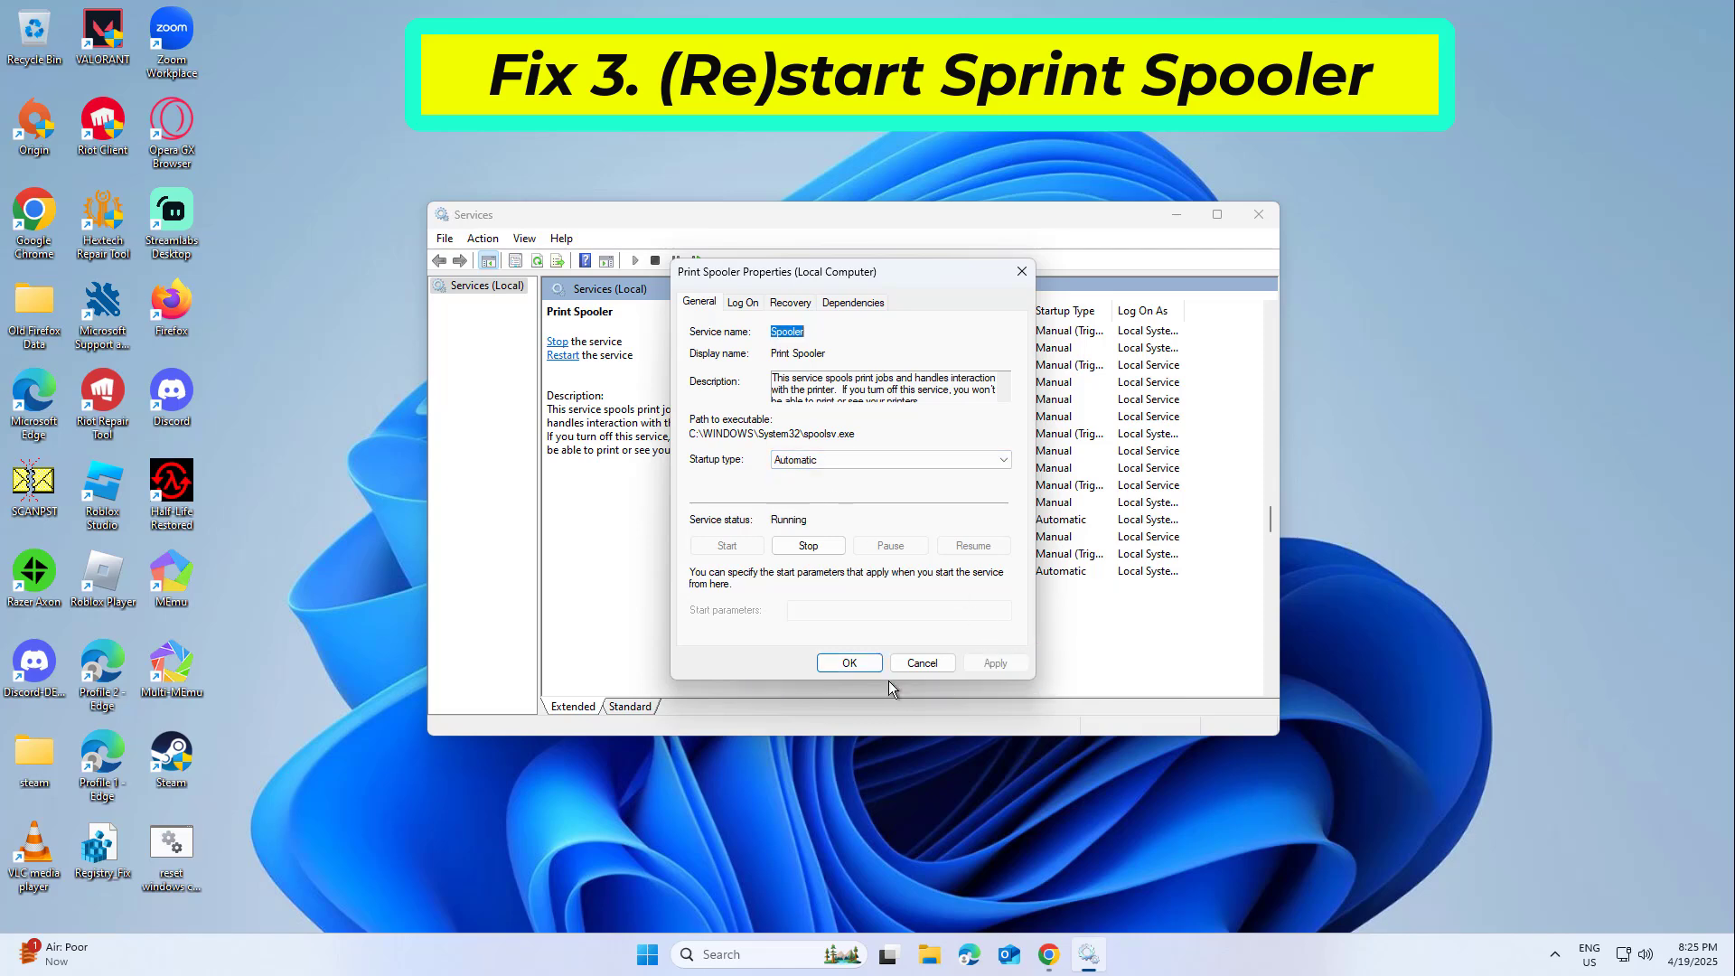
left_click(847, 662)
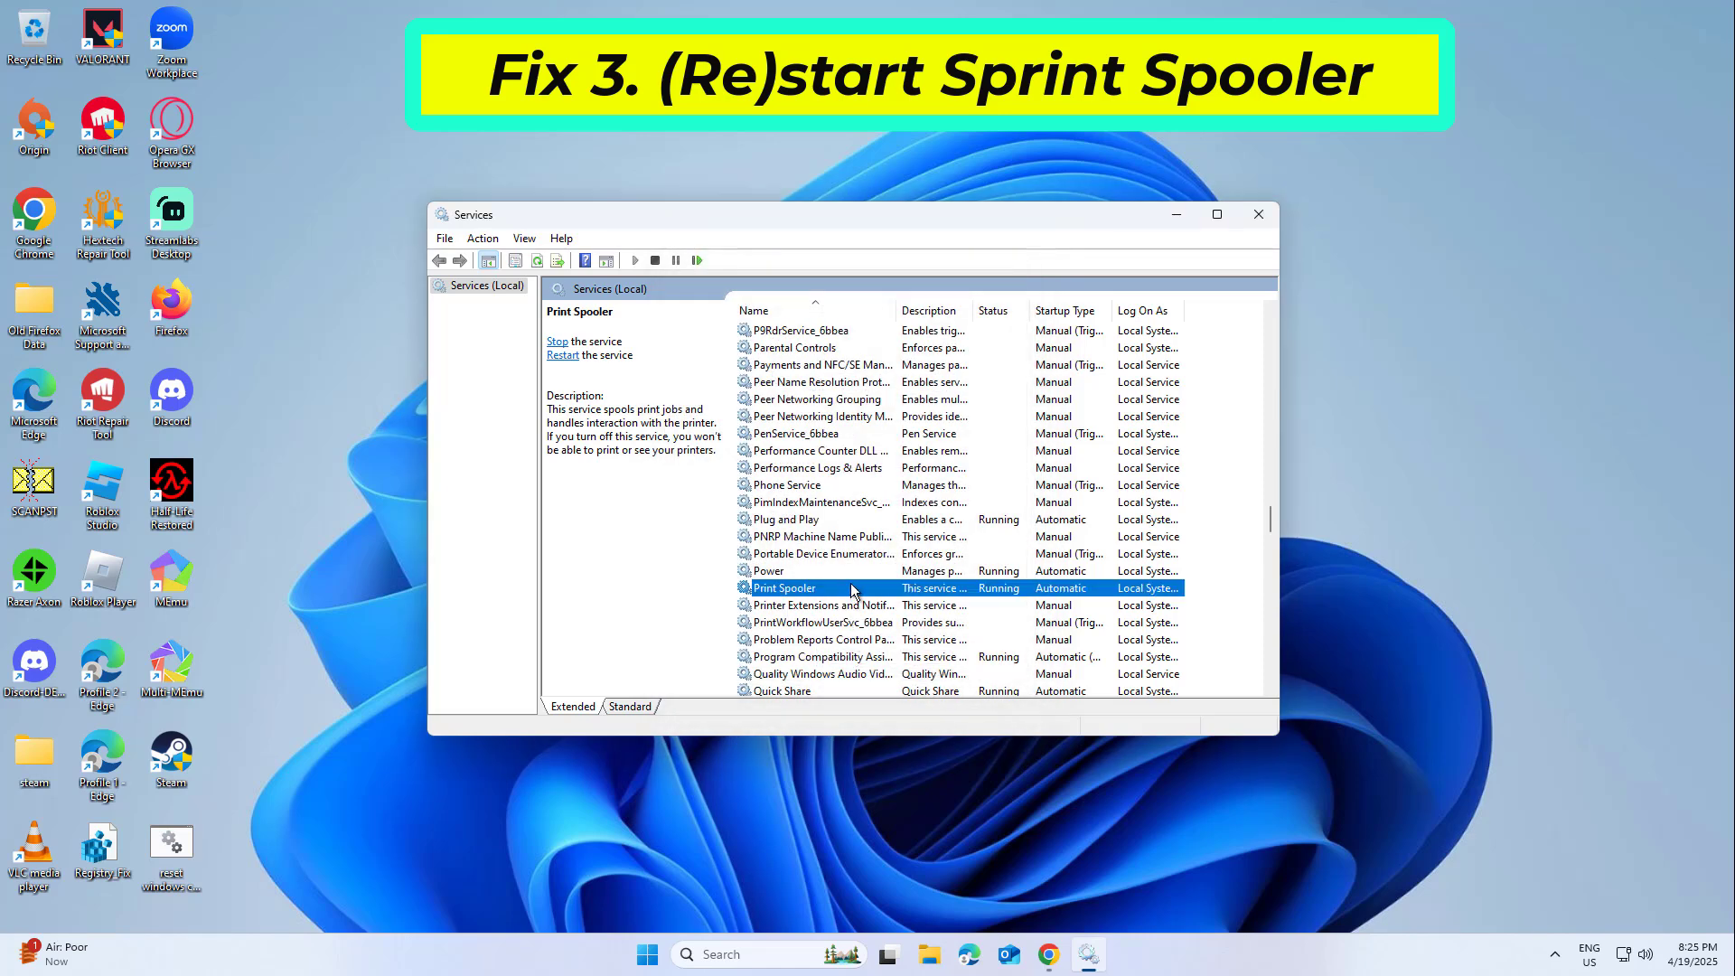
mouse_move(950, 660)
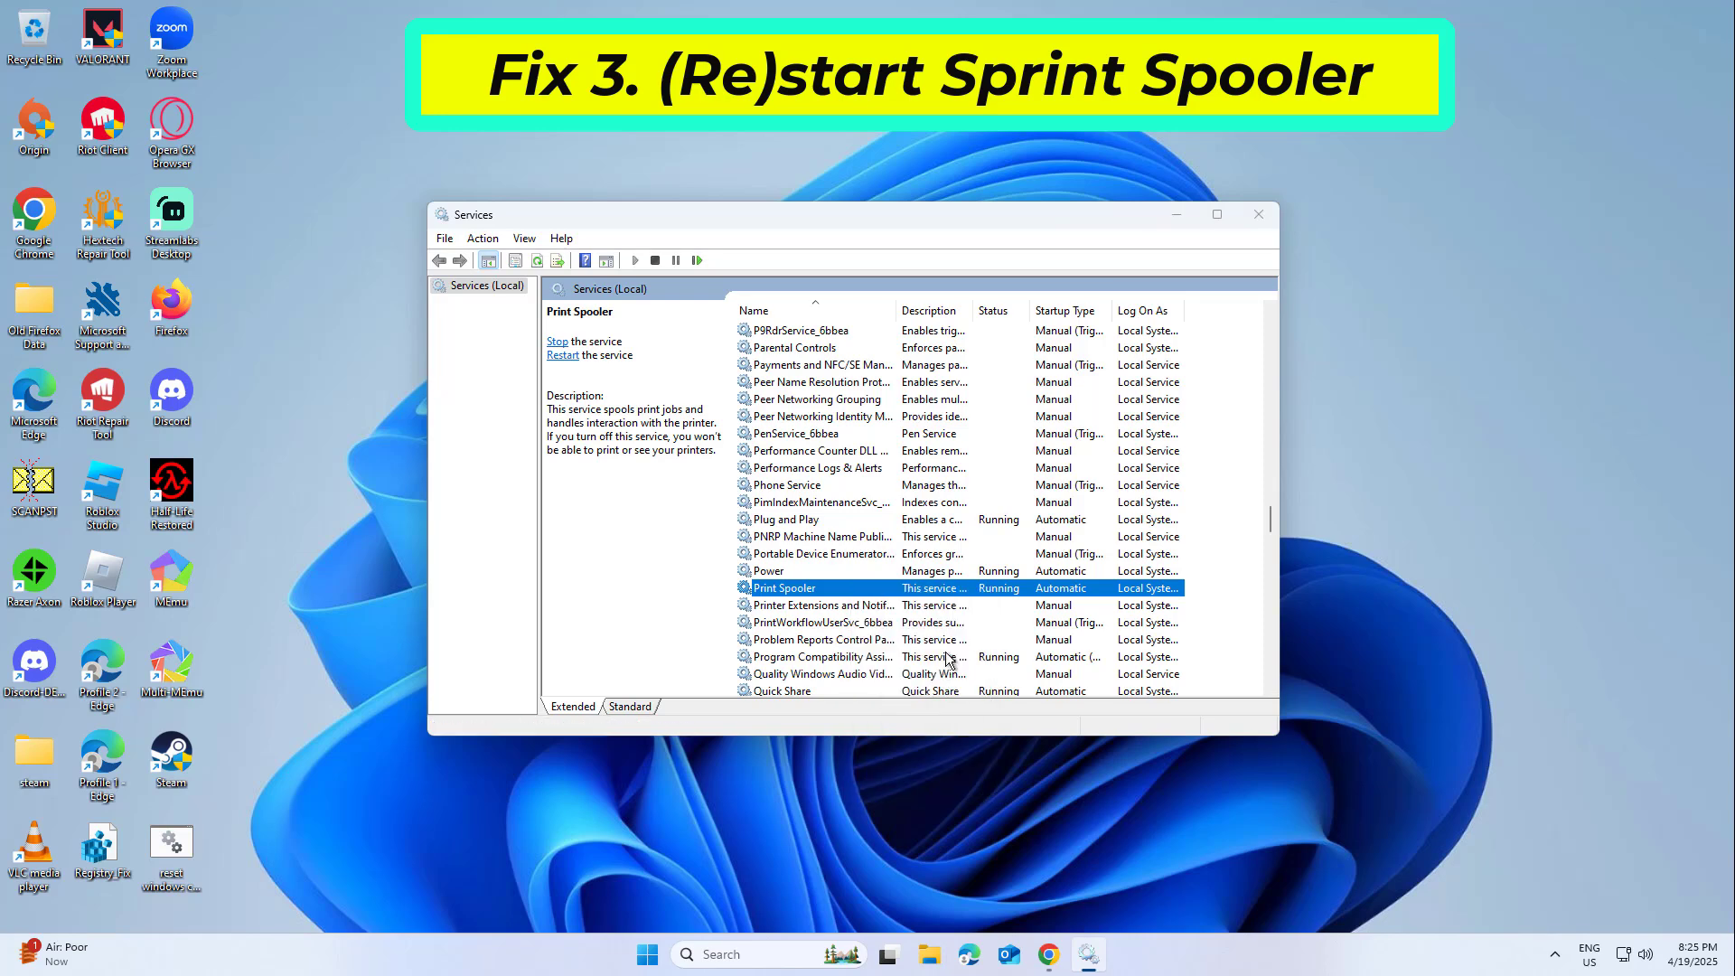
Restart the Print Spooler service and dismiss the restart progress window.
left_click(562, 355)
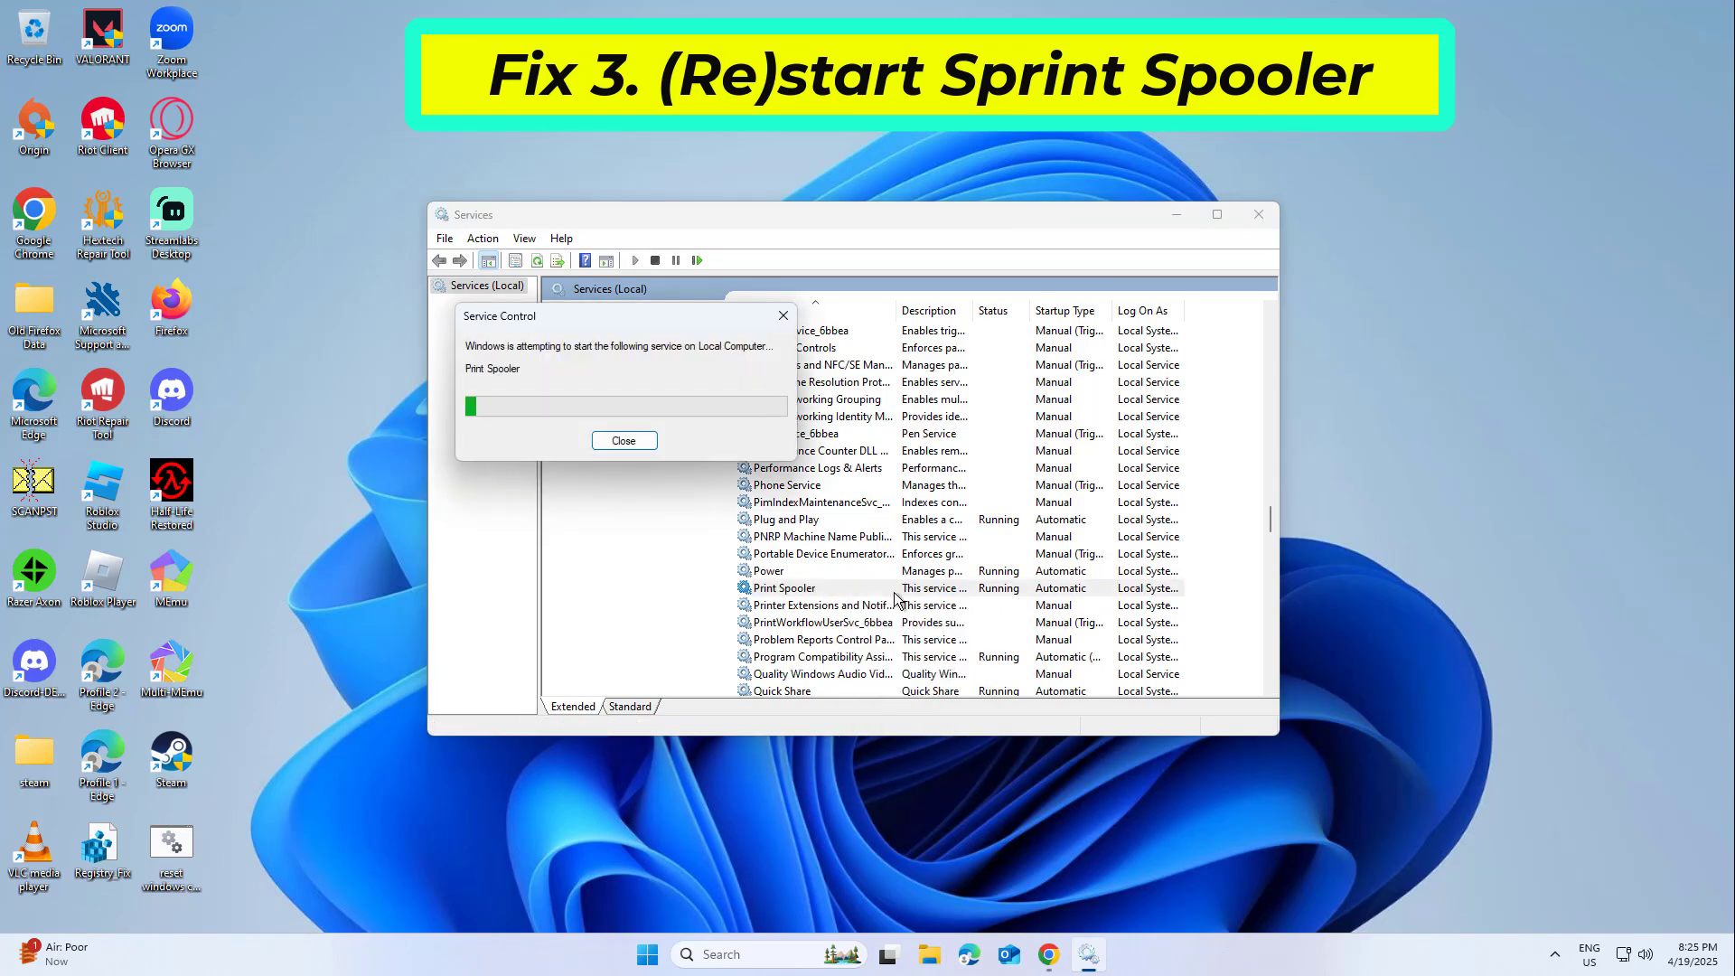
left_click(622, 440)
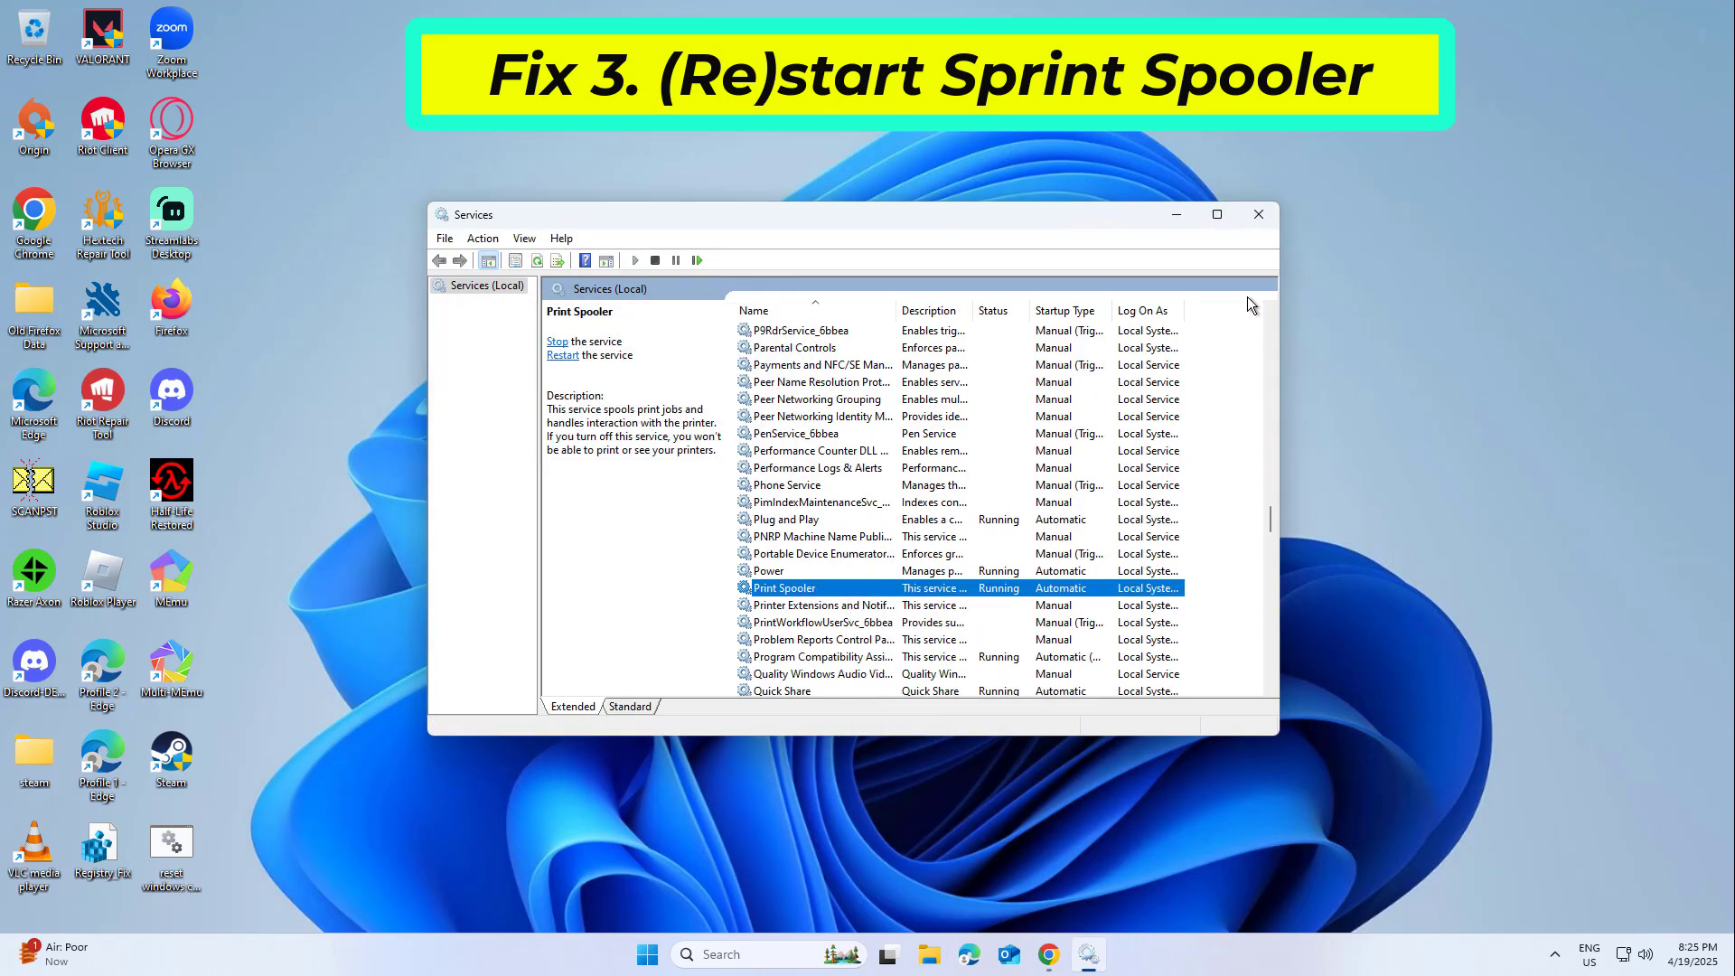
left_click(1257, 213)
type("device")
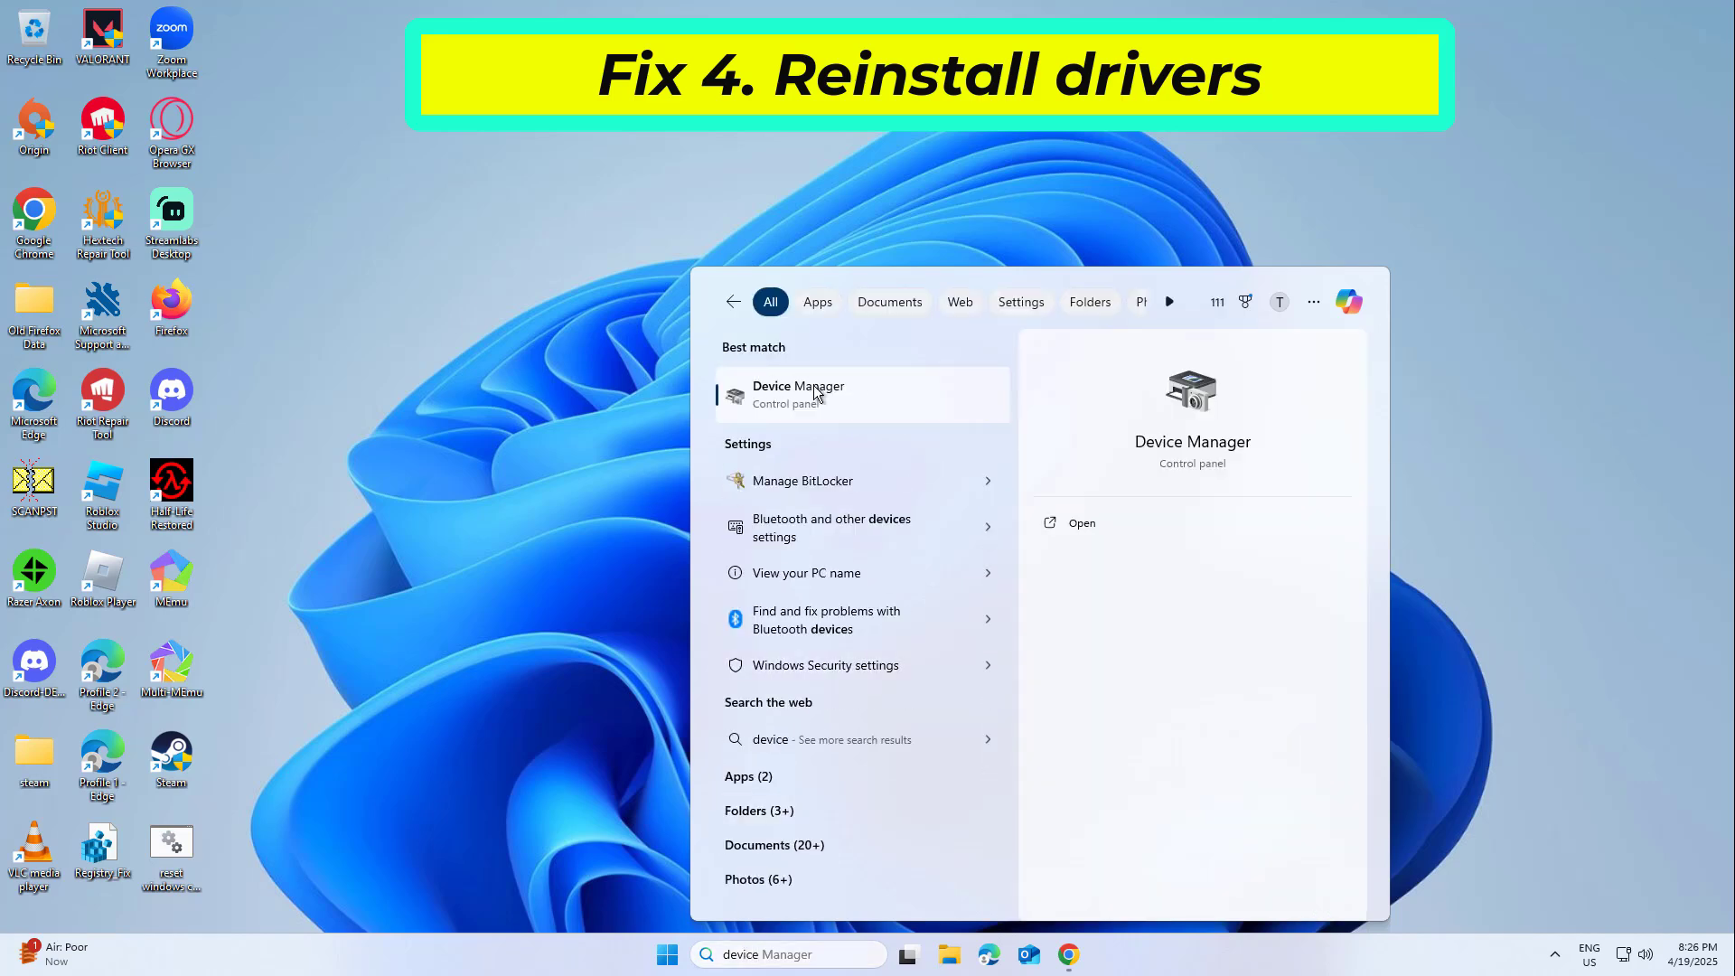
Launch Device Manager from the search Best match result.
left_click(798, 394)
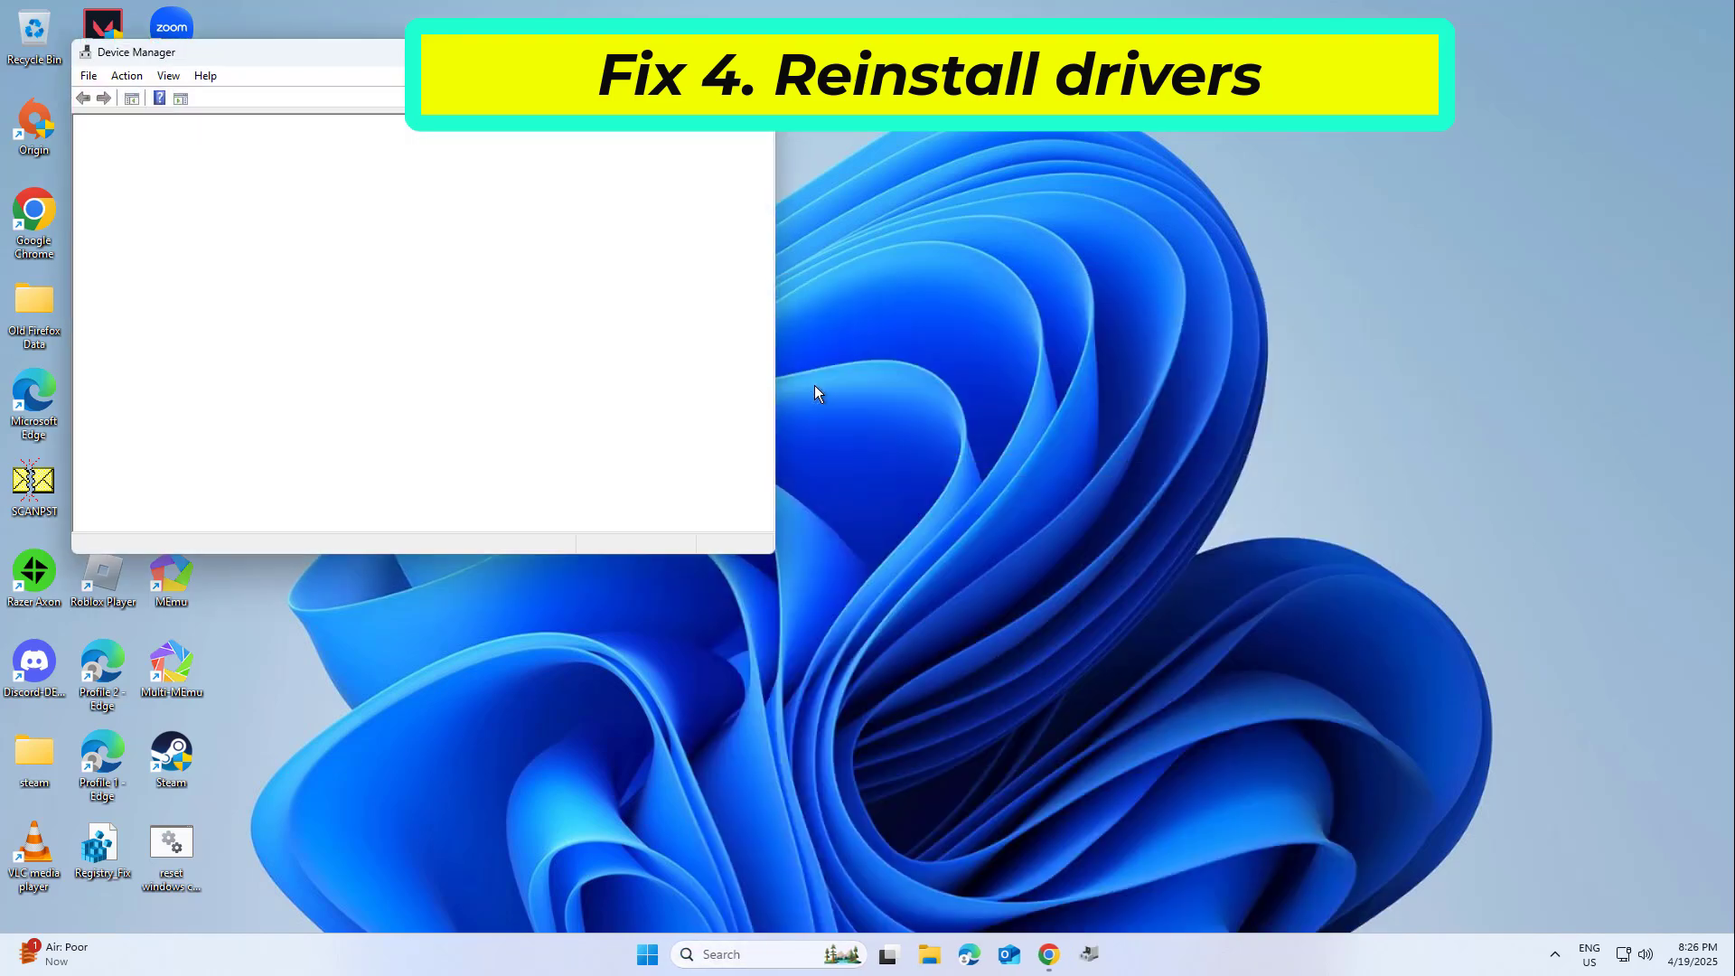